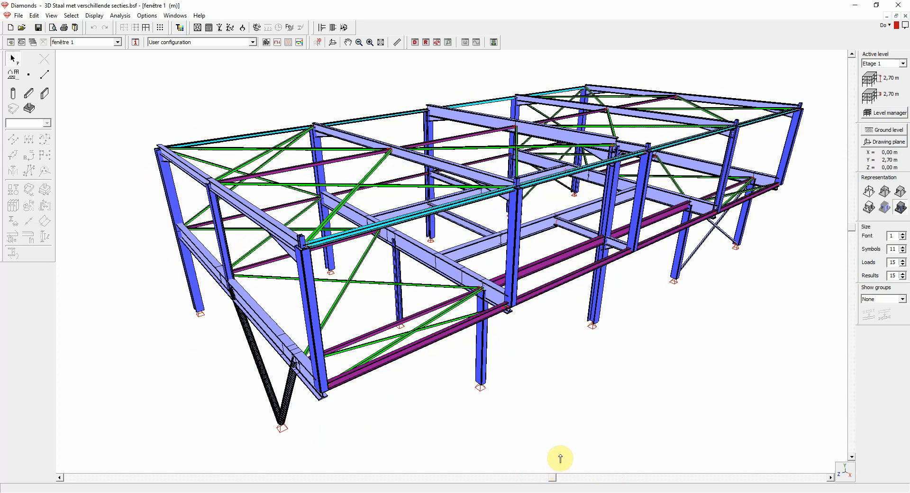
pyautogui.moveTo(581, 428)
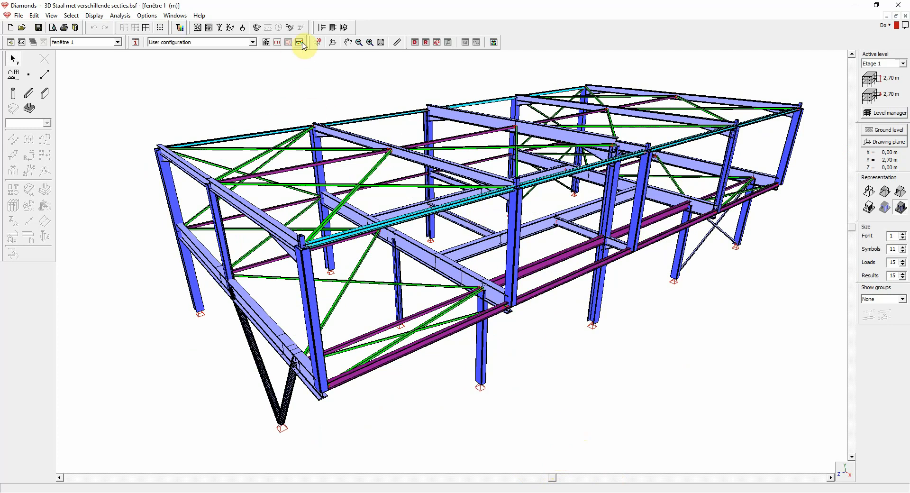
# Send the steel frame model from Diamonds to BuildSoft BIM Expert via the toolbar export
pyautogui.click(298, 42)
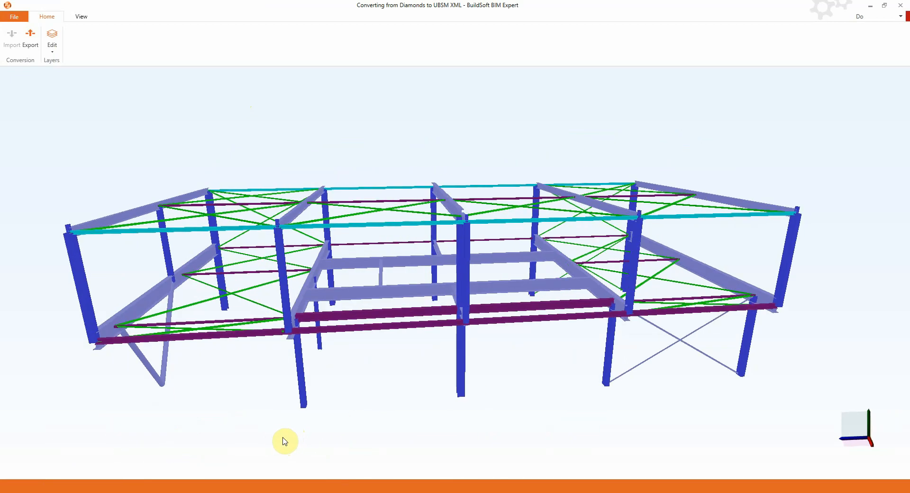
pyautogui.moveTo(285, 441); pyautogui.dragTo(296, 225)
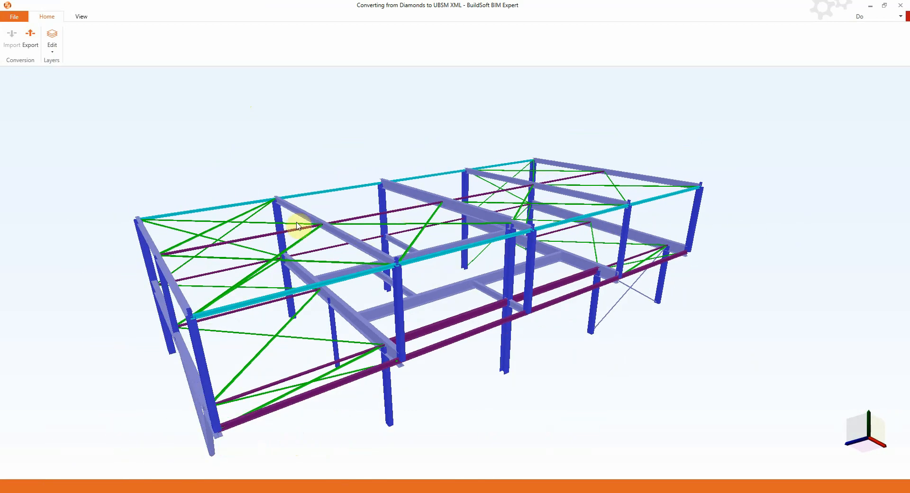
pyautogui.moveTo(295, 226); pyautogui.dragTo(342, 198)
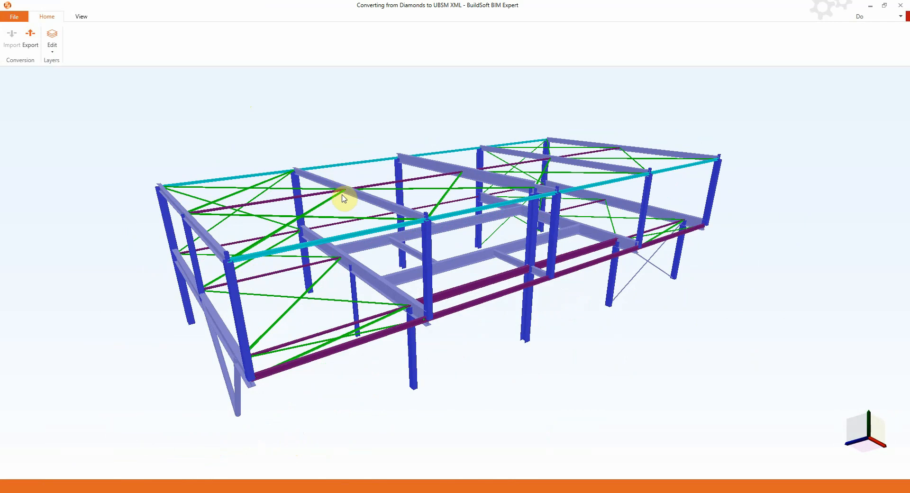
pyautogui.moveTo(27, 64)
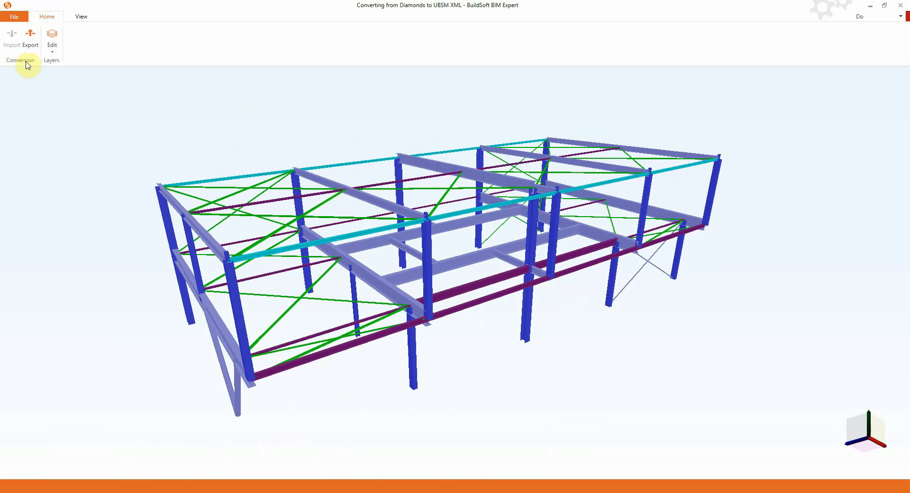
# Export the analysis model with connections, loads and results to the IDEA StatiCa plug-in
pyautogui.click(30, 45)
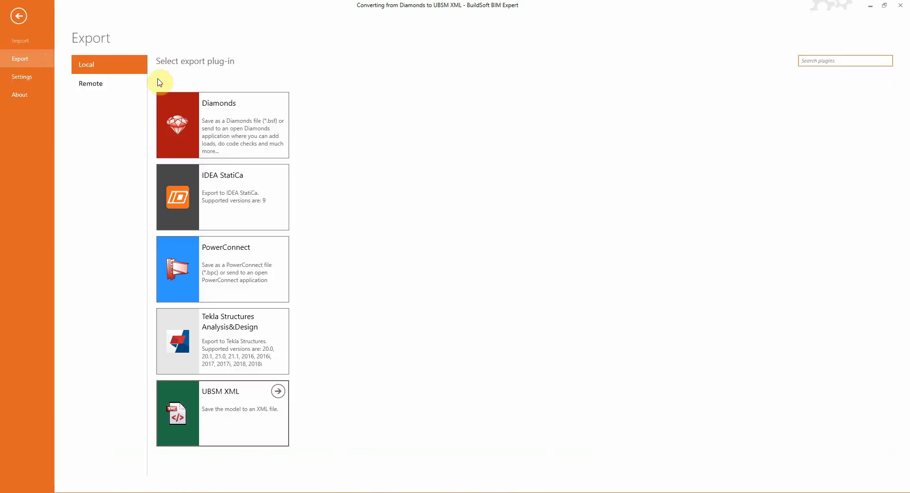
pyautogui.moveTo(279, 177)
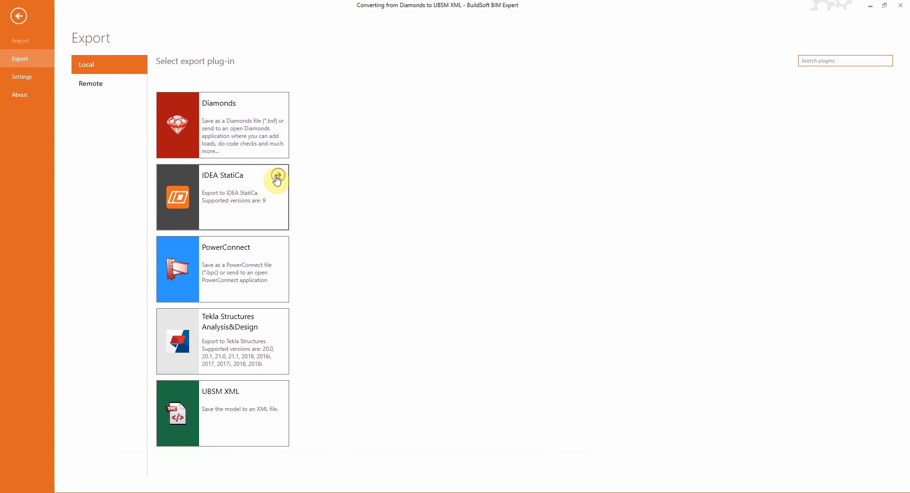
pyautogui.click(222, 196)
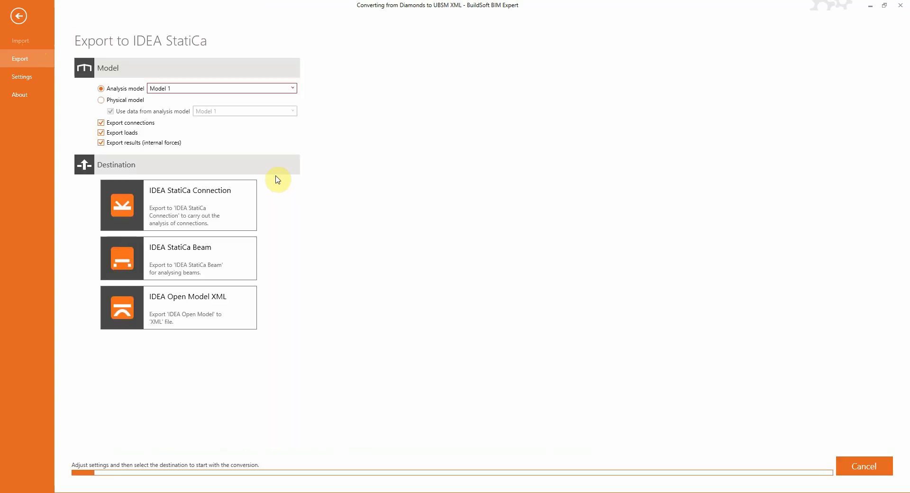
pyautogui.moveTo(382, 218)
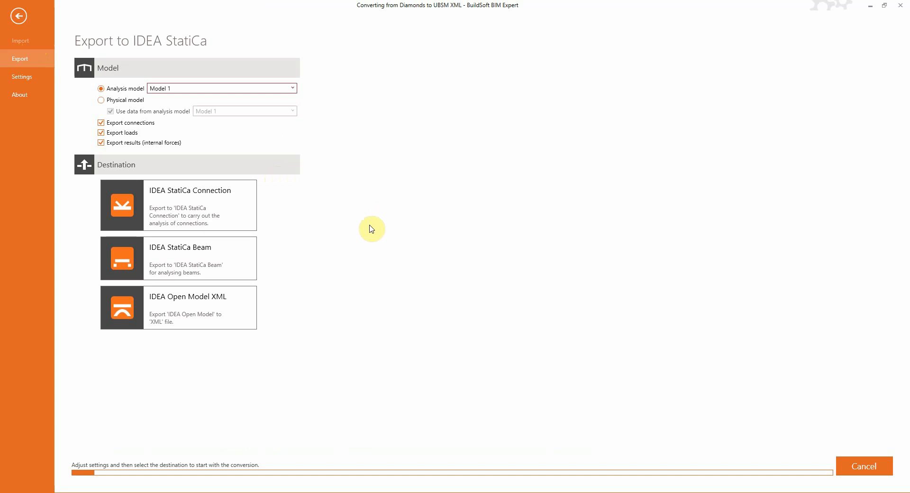
pyautogui.moveTo(159, 158)
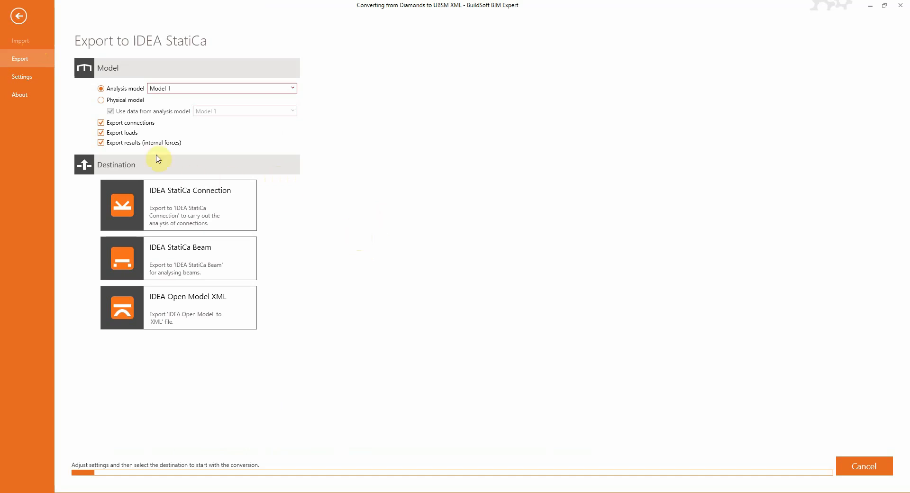
pyautogui.moveTo(138, 94)
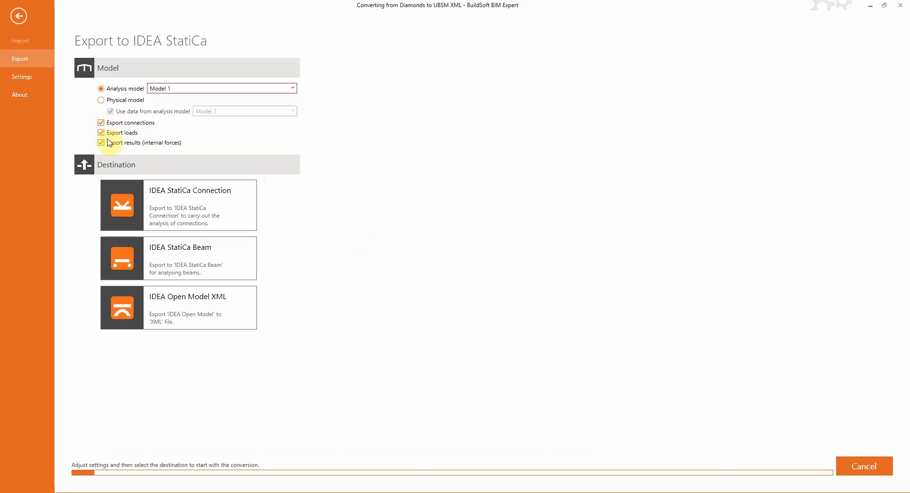
pyautogui.moveTo(240, 208)
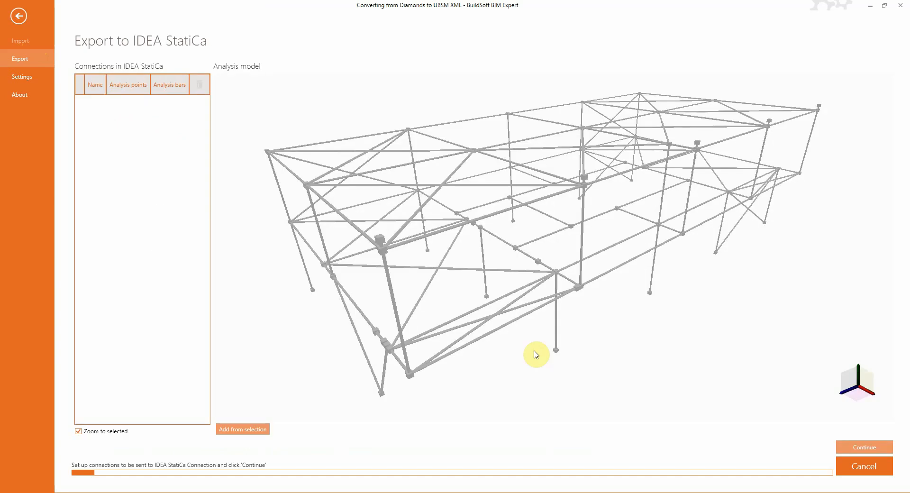
pyautogui.moveTo(519, 352)
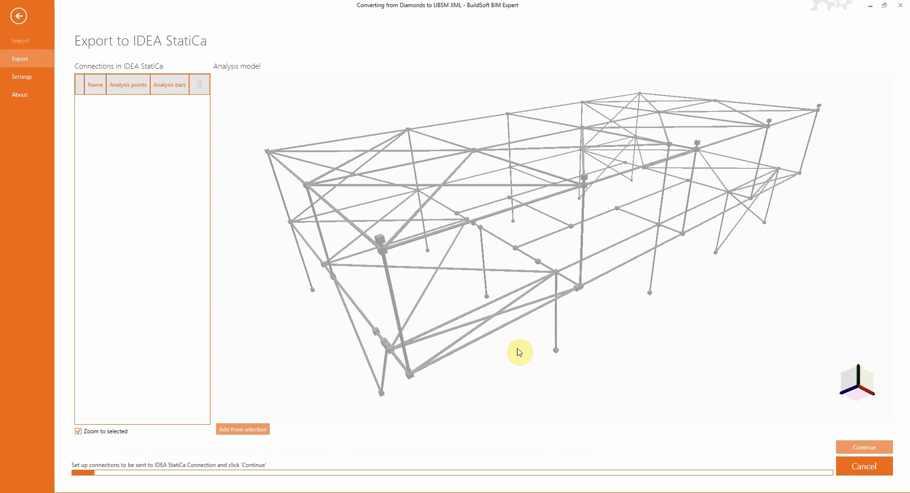
pyautogui.moveTo(43, 296)
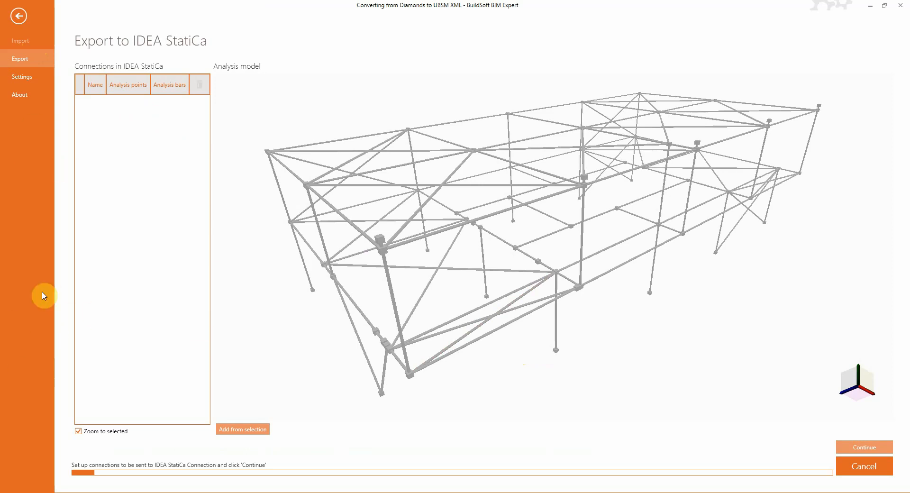
pyautogui.moveTo(116, 389)
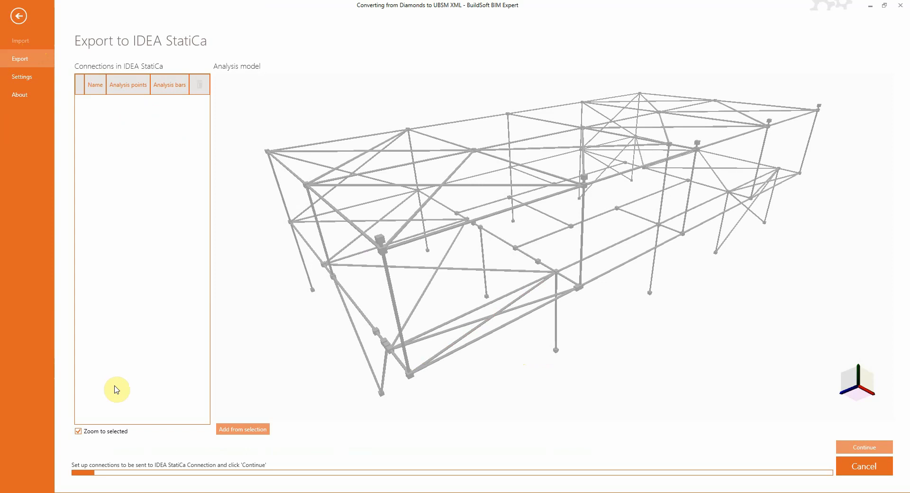
pyautogui.moveTo(613, 334)
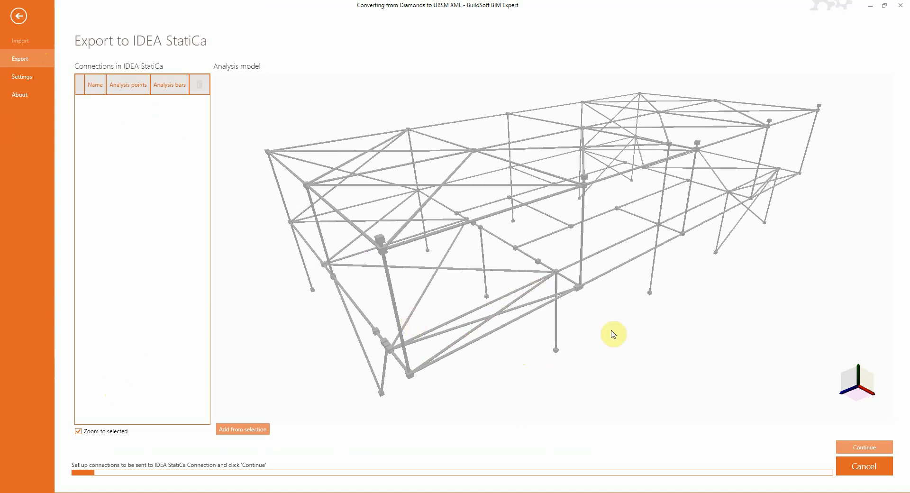
pyautogui.moveTo(671, 352)
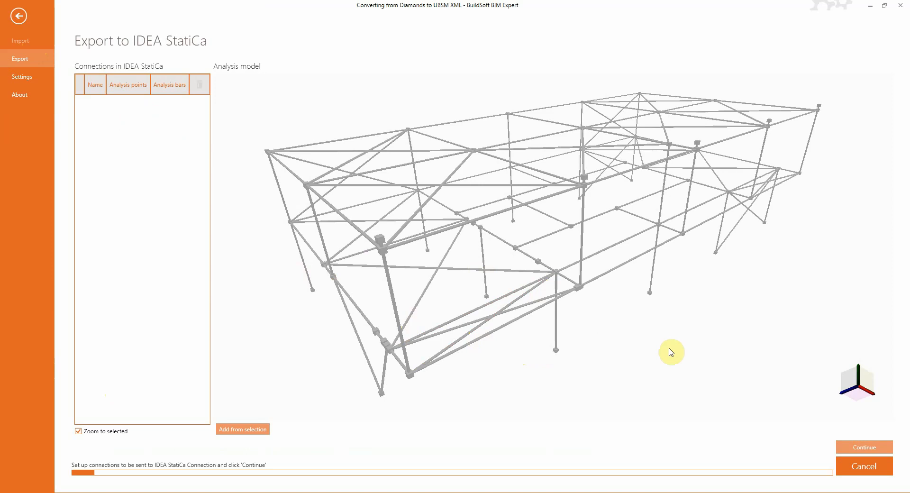
pyautogui.moveTo(665, 354)
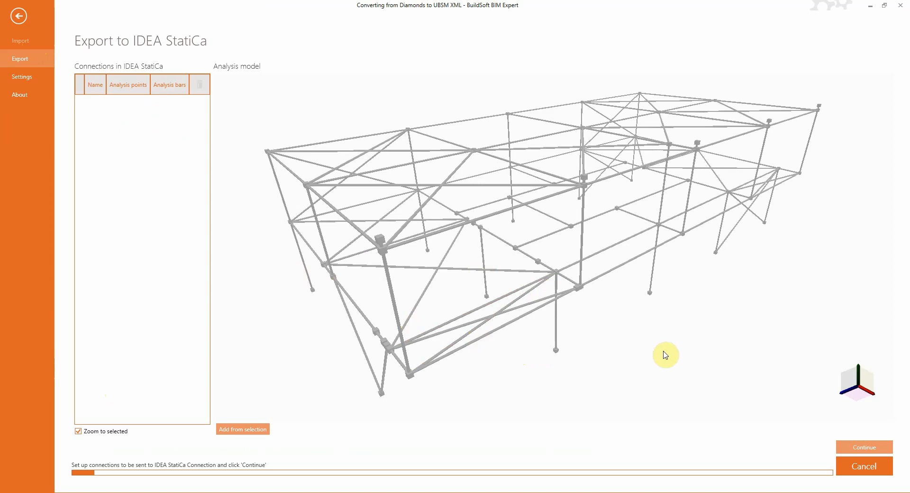
pyautogui.moveTo(612, 367)
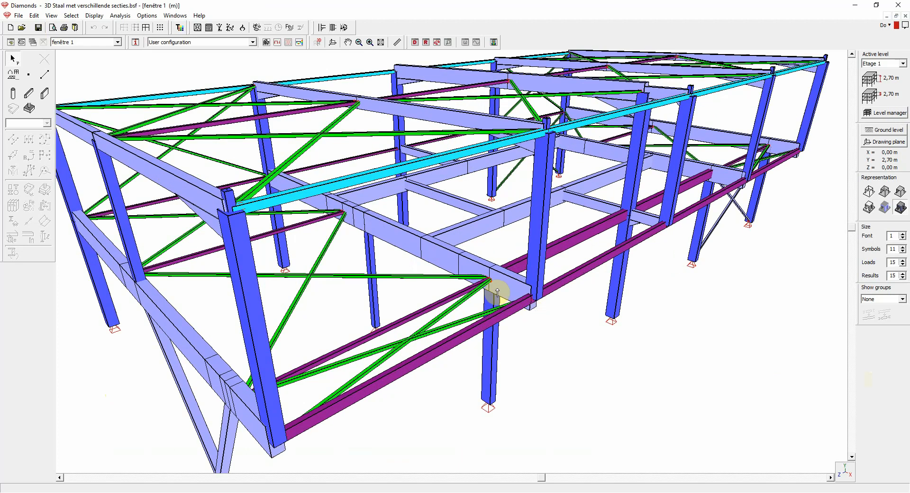
pyautogui.scroll(-3)
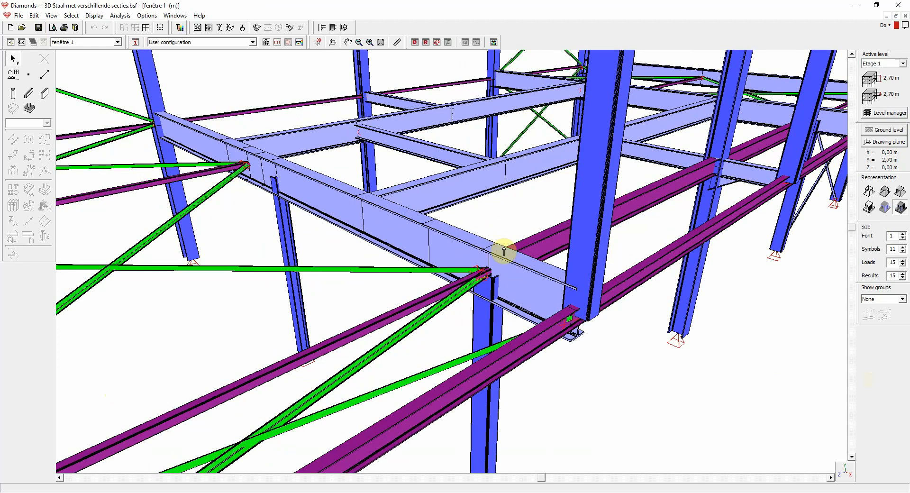
pyautogui.moveTo(520, 290)
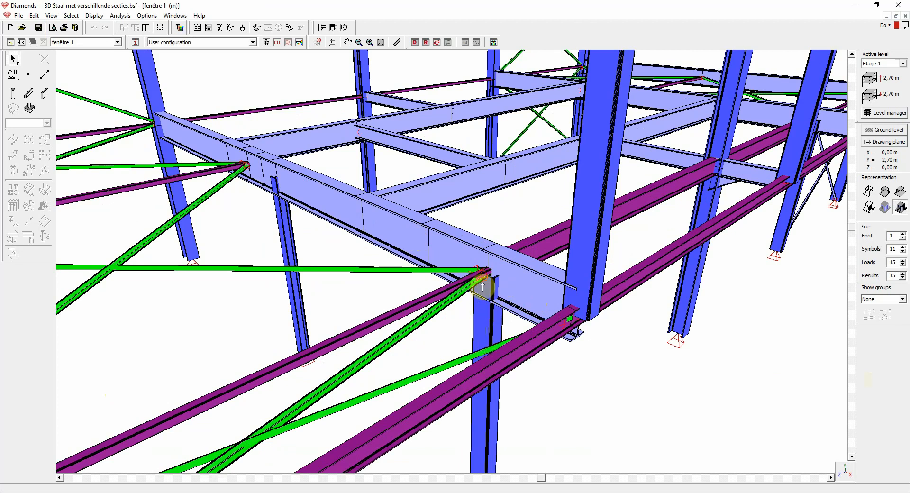
pyautogui.moveTo(440, 322)
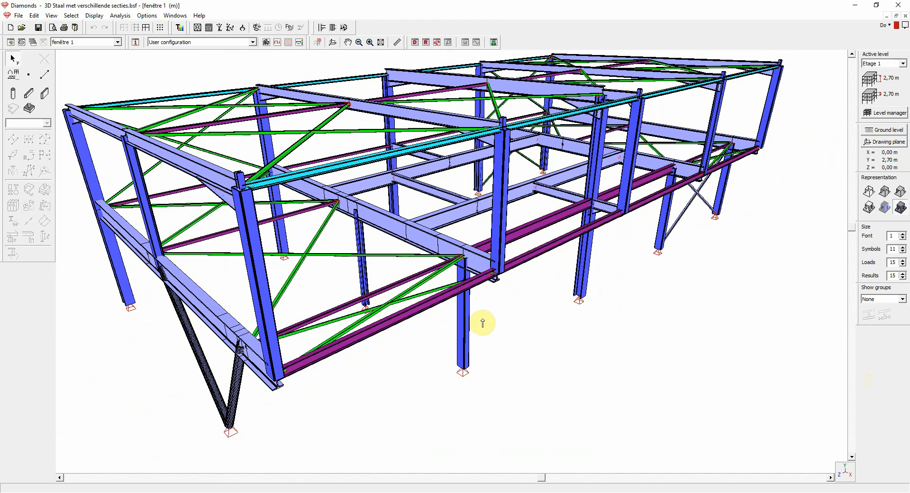
pyautogui.moveTo(379, 491)
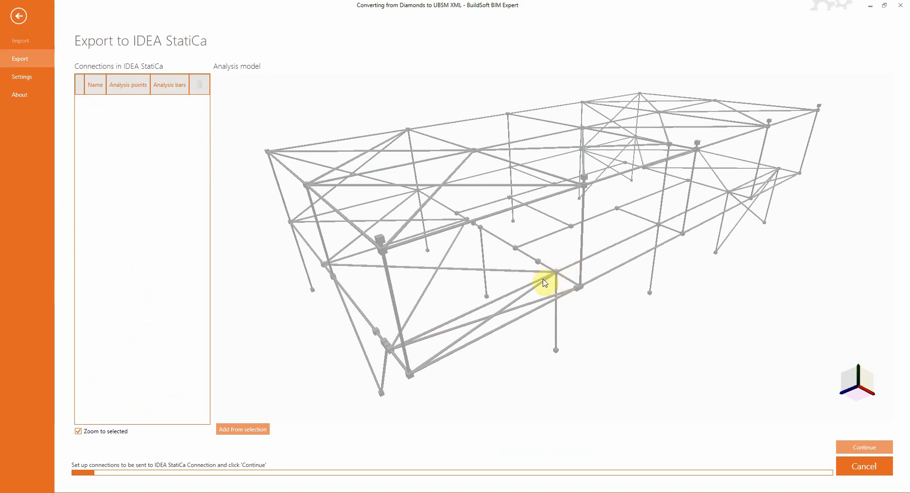
# Add Point 16 and Point 17 with their bars as connections and continue to the export options
pyautogui.click(555, 281)
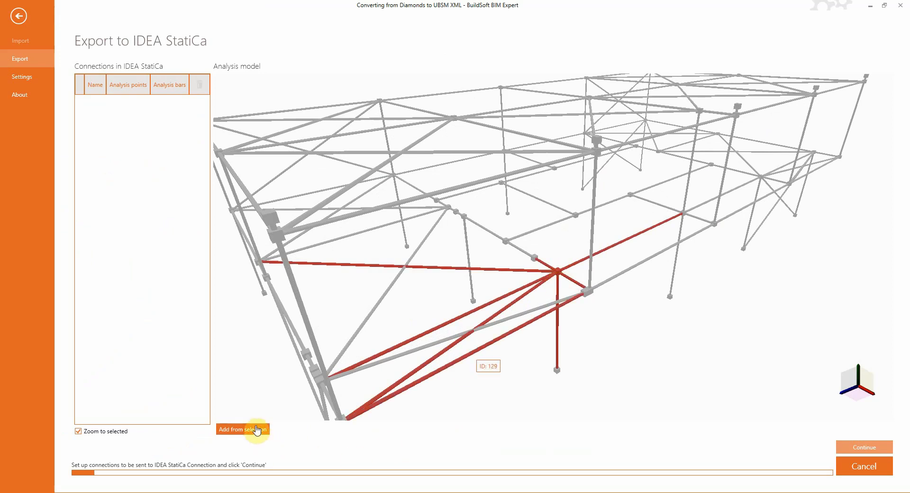
pyautogui.click(242, 429)
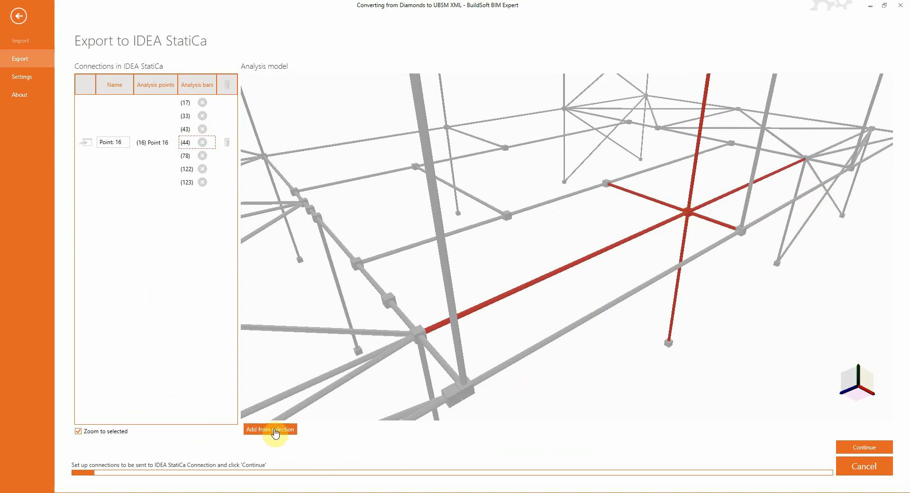
pyautogui.click(269, 429)
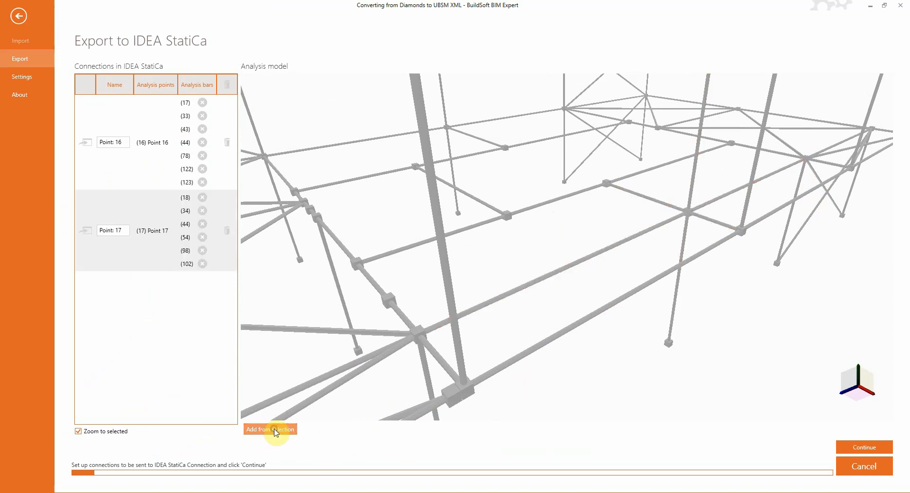
pyautogui.click(621, 301)
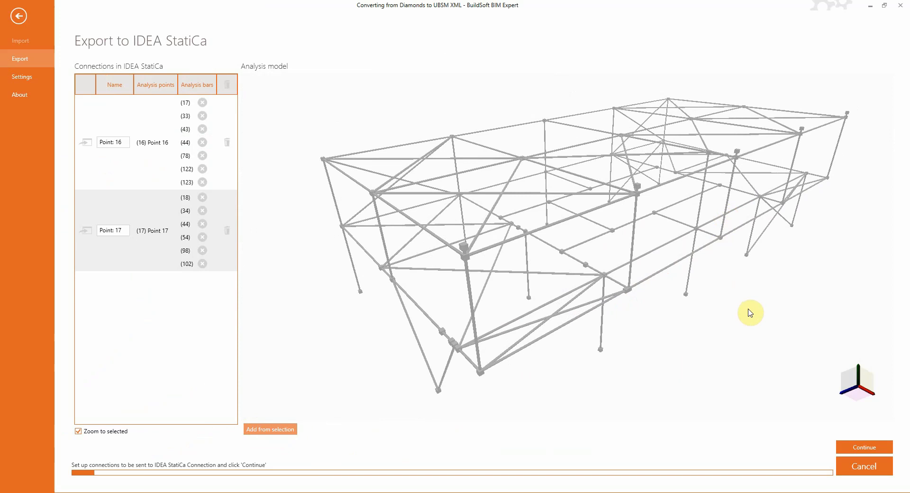
pyautogui.moveTo(247, 119)
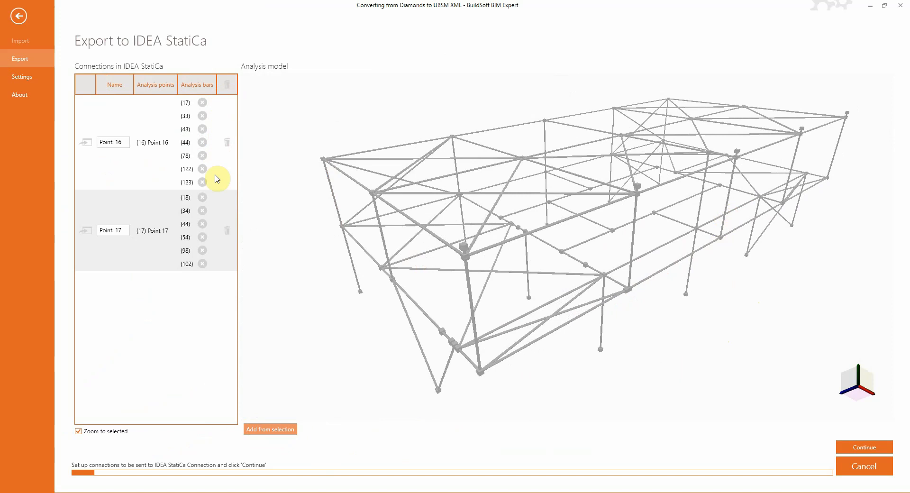
pyautogui.moveTo(317, 256)
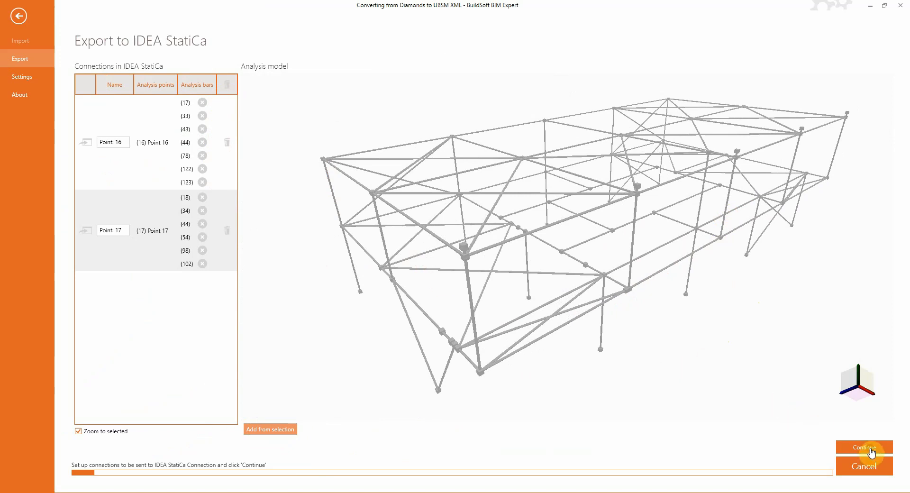
pyautogui.click(865, 447)
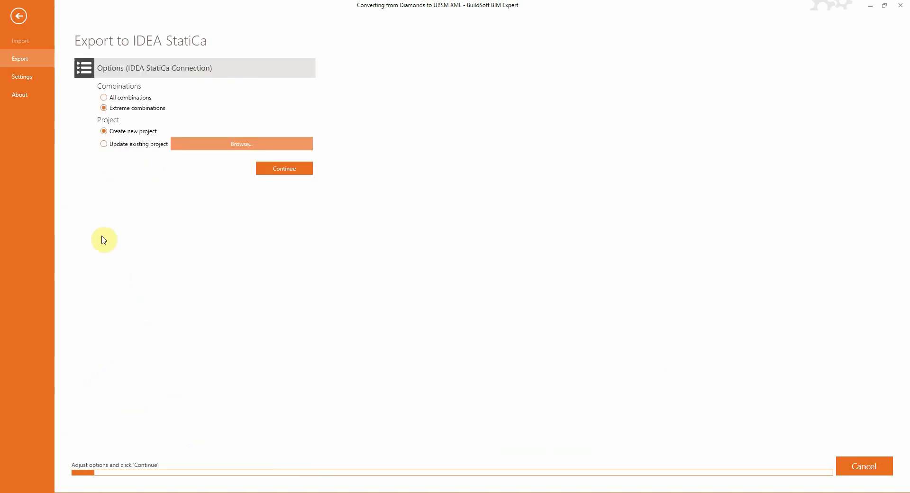
pyautogui.moveTo(104, 108)
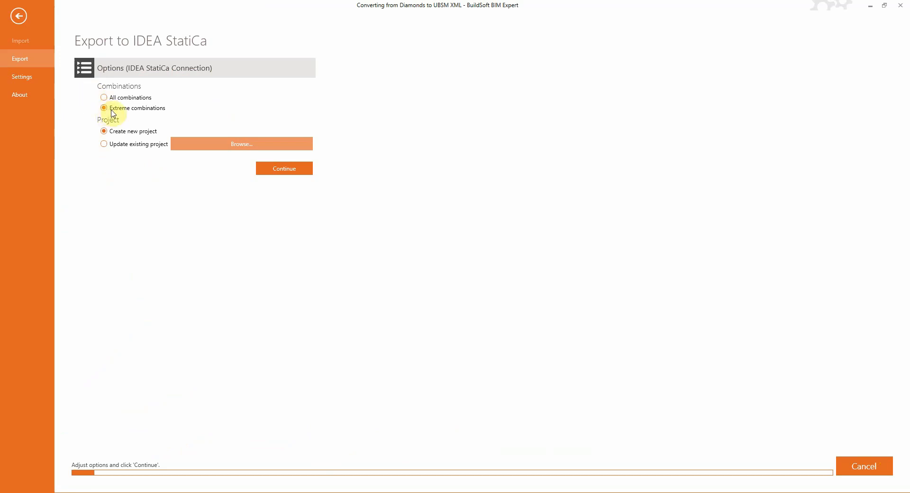
# Choose Extreme combinations and Create new project for the IDEA StatiCa Connection export
pyautogui.click(104, 108)
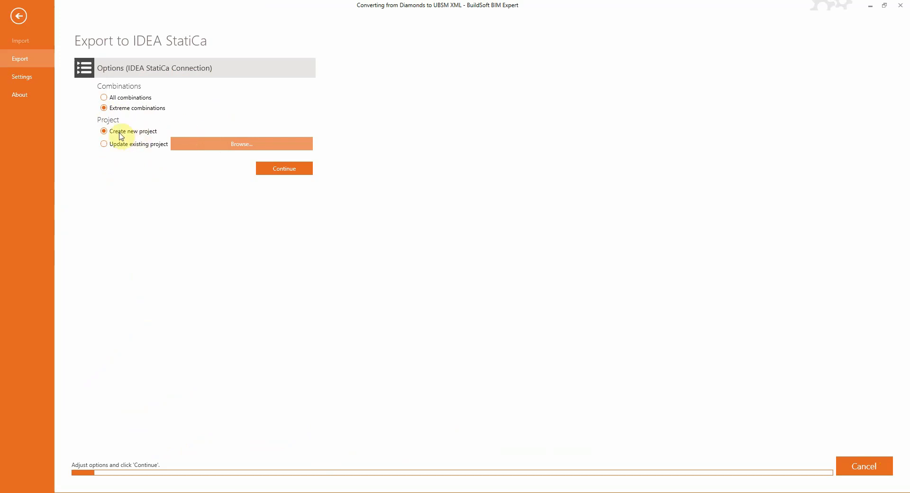
pyautogui.click(283, 168)
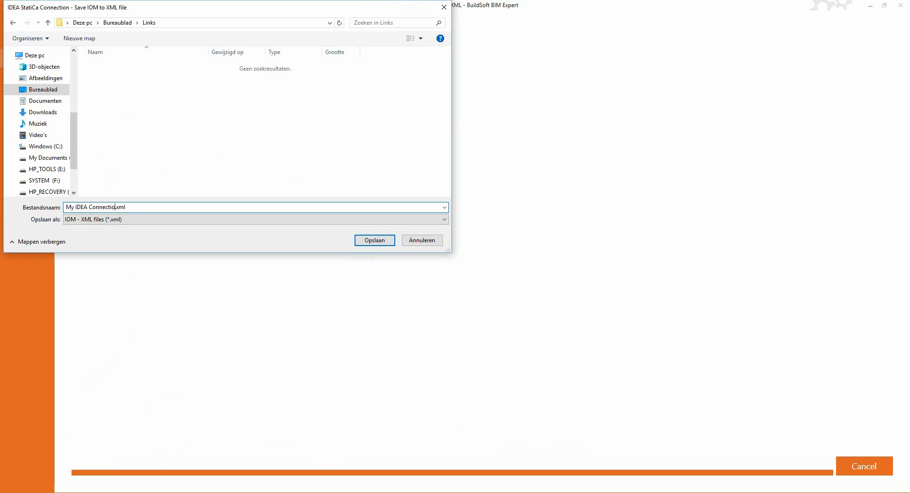
# Save the connection export as My IDEA Connections.xml
pyautogui.write('ns')
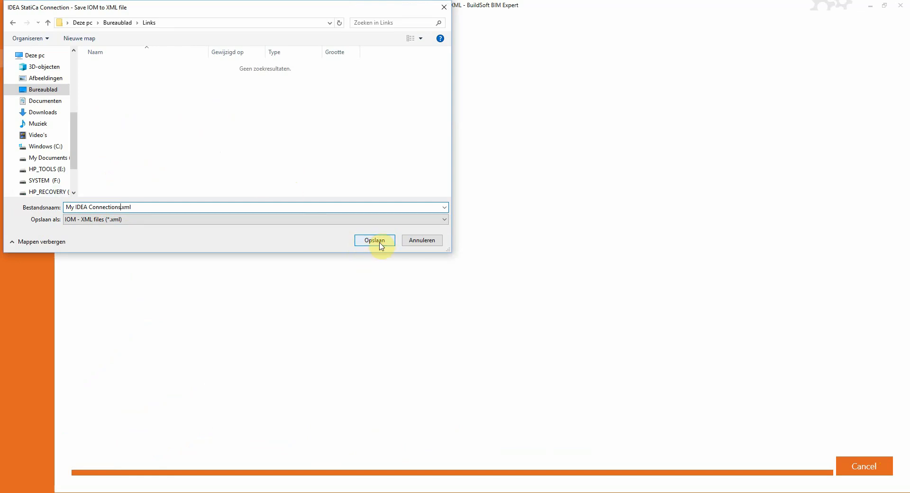
pyautogui.click(374, 241)
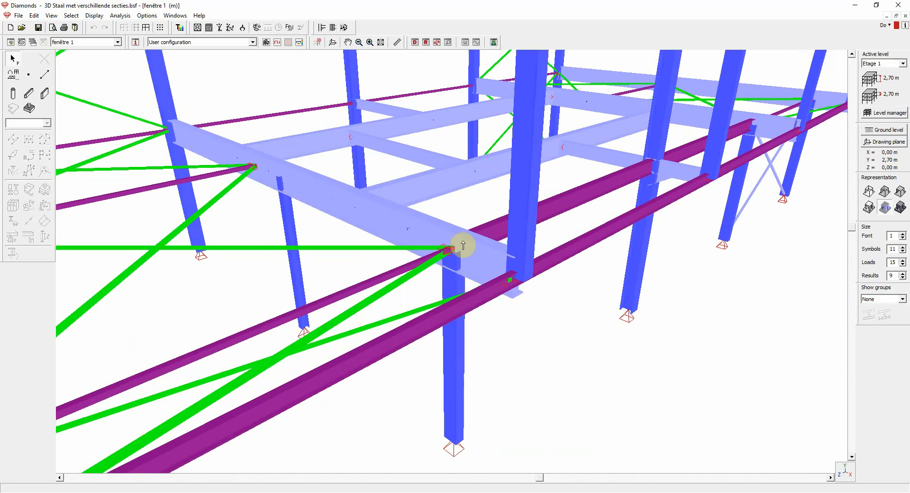
# Open node 16's connection from Diamonds in IDEA StatiCa Connection
pyautogui.click(200, 42)
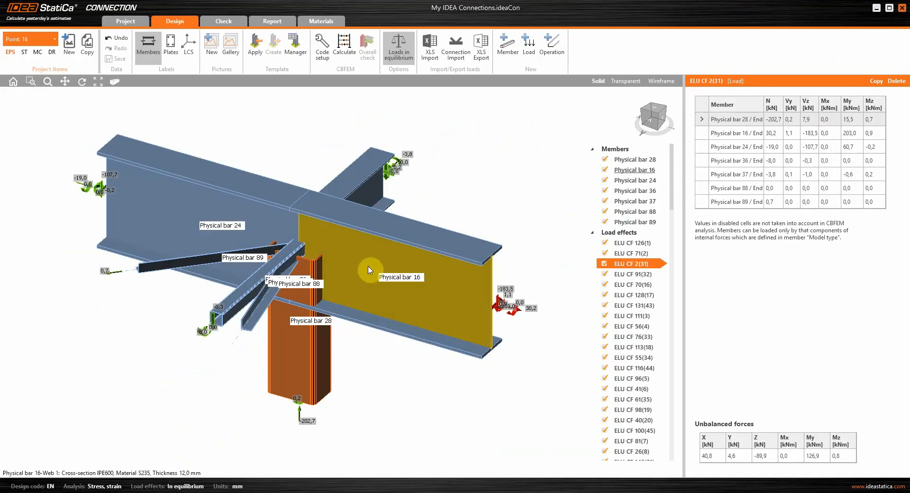
# Make Physical bar 16 continuous, connect bar 28 to it, and inspect bracing bar 88 for gusset plates
pyautogui.click(634, 170)
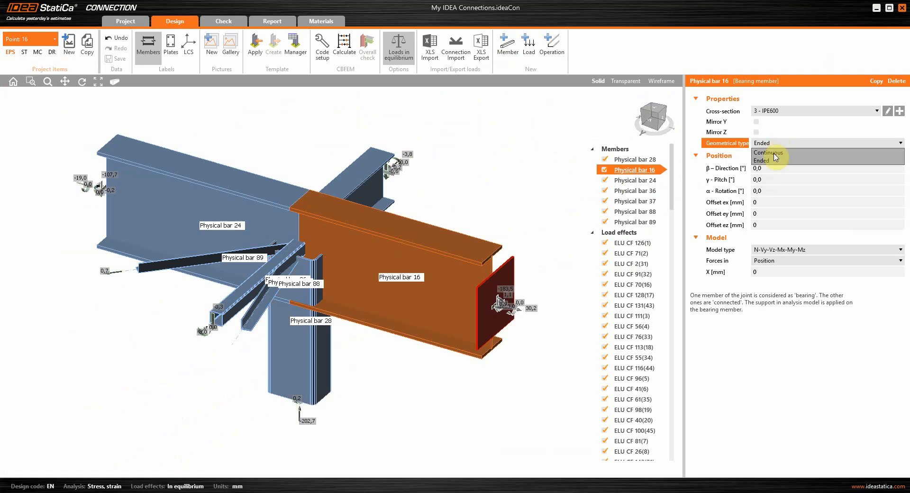
pyautogui.click(769, 156)
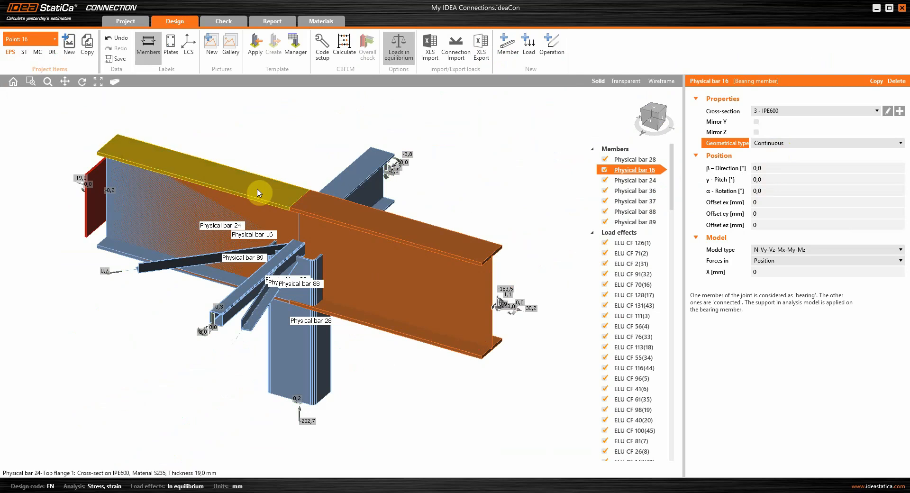
pyautogui.click(632, 180)
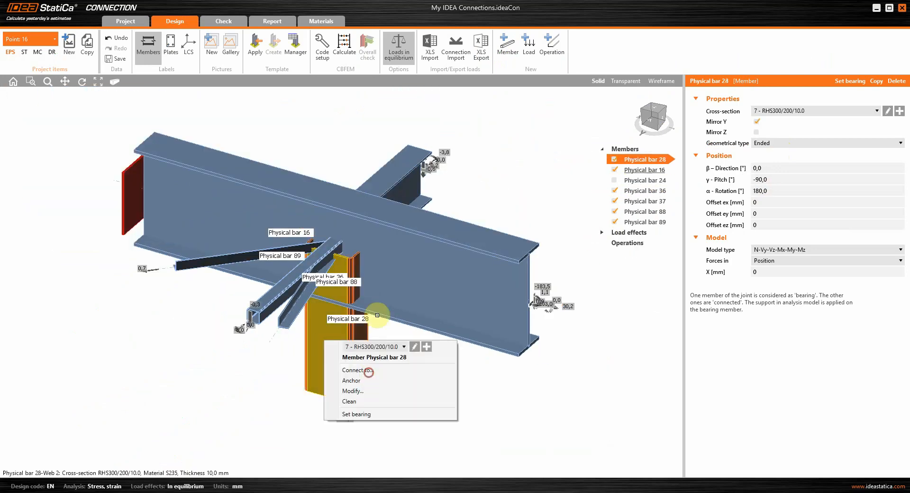
pyautogui.click(351, 370)
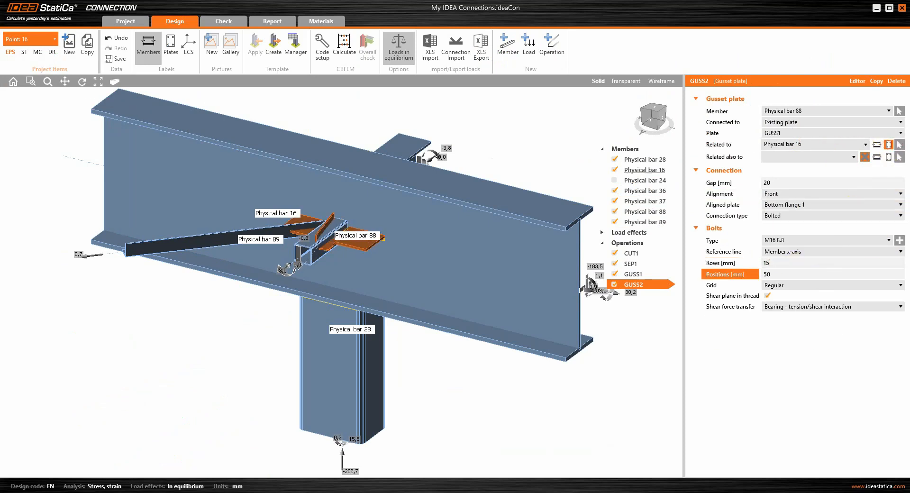
pyautogui.click(641, 210)
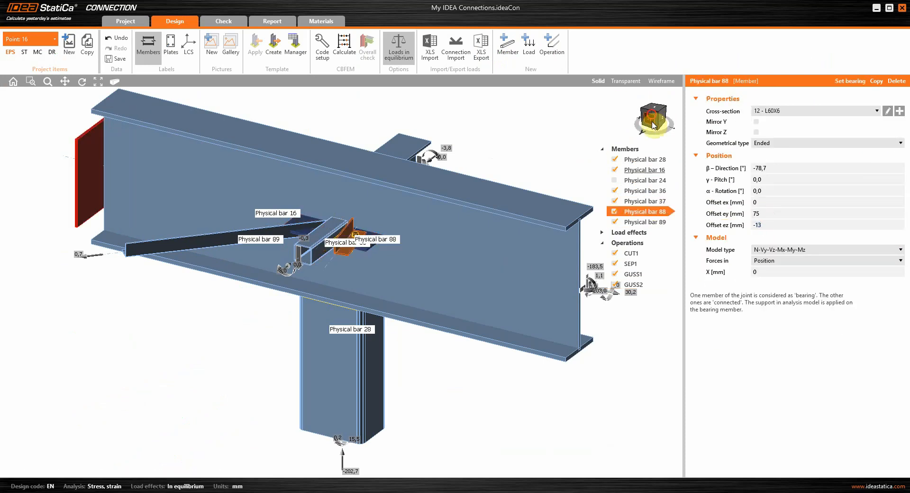
pyautogui.click(633, 295)
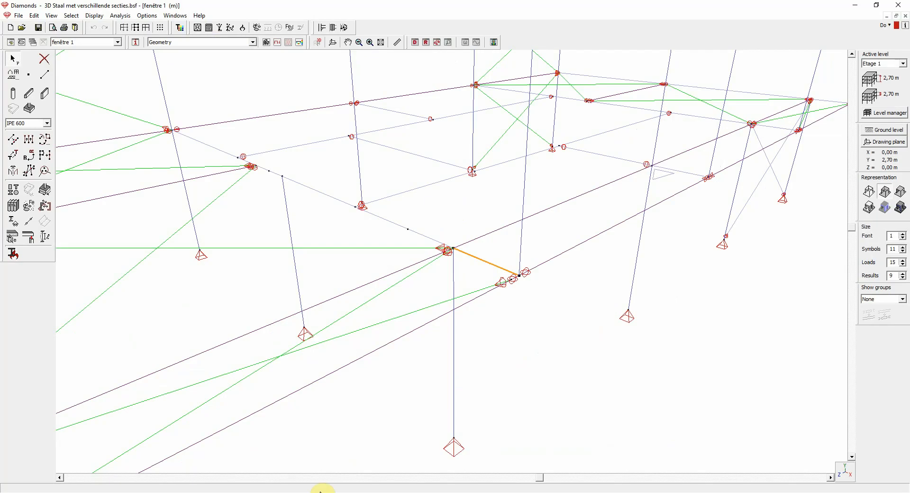
# Show the model as rendered solids with node labels on at font size 10
pyautogui.click(885, 208)
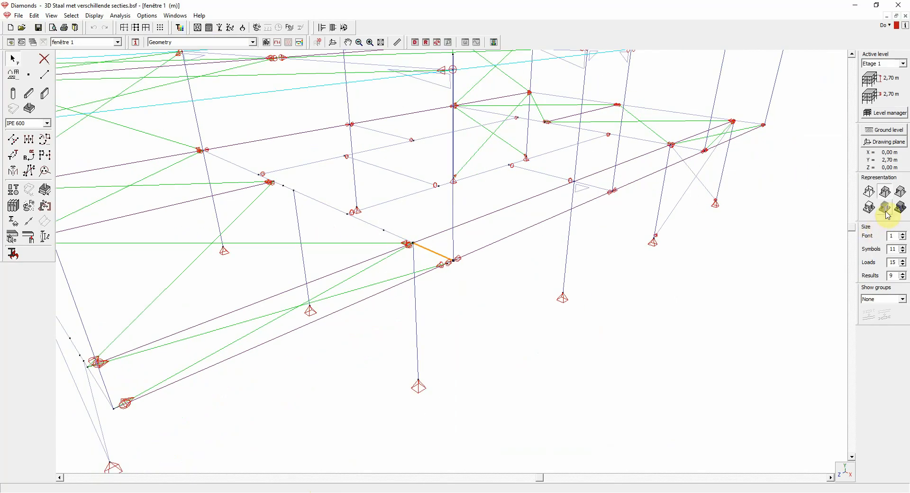
pyautogui.click(884, 207)
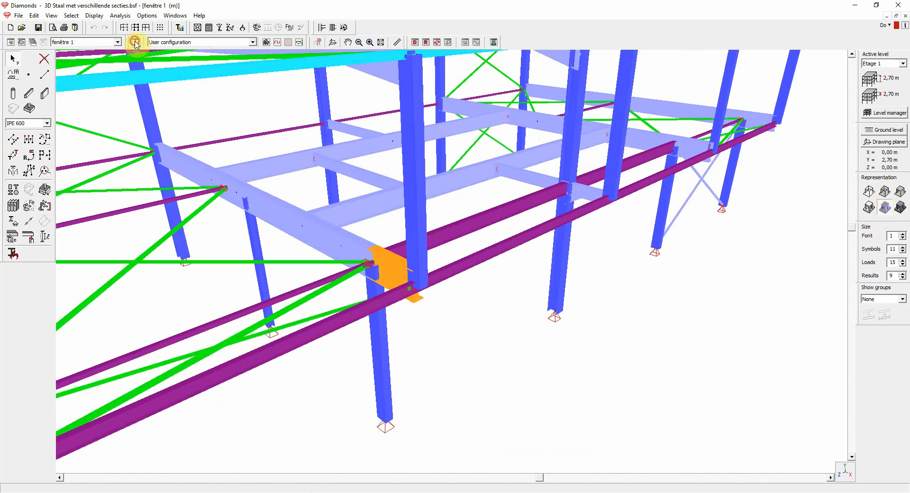
pyautogui.click(135, 41)
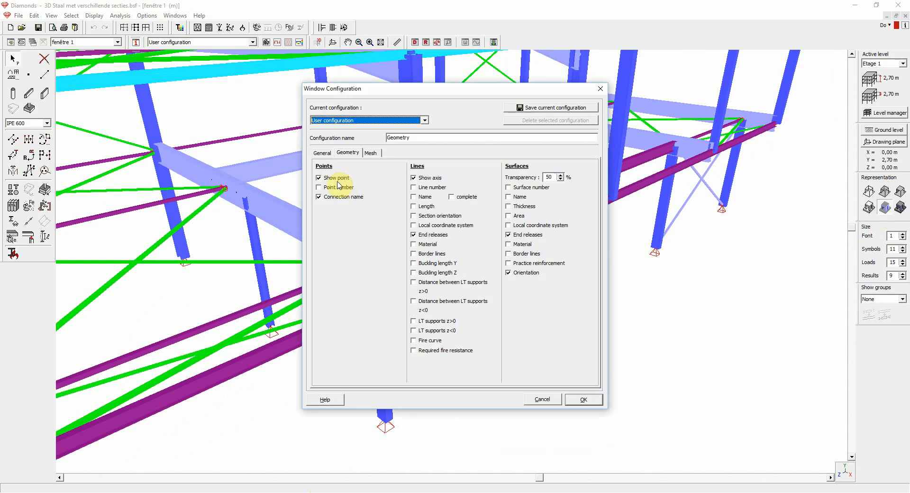
pyautogui.click(583, 399)
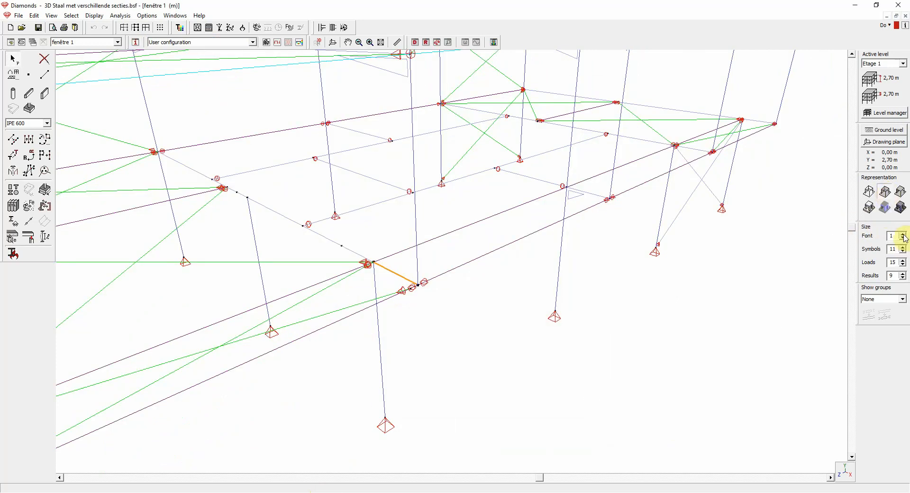
pyautogui.click(903, 233)
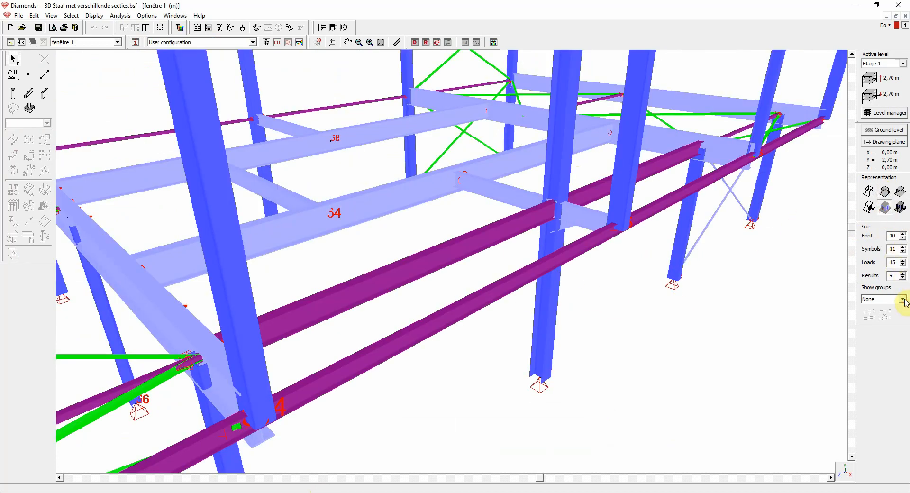
# Set Show groups to Physical and select the beam at the front column node, opening Point 17
pyautogui.click(903, 299)
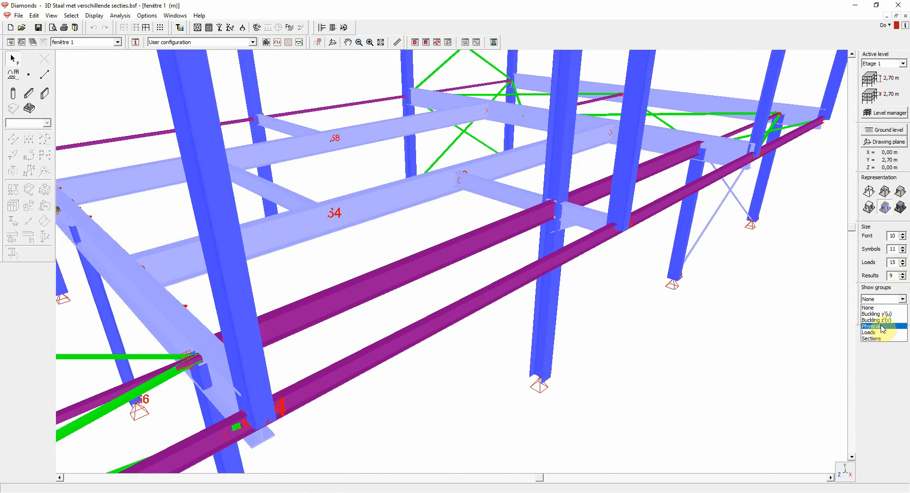
pyautogui.click(880, 326)
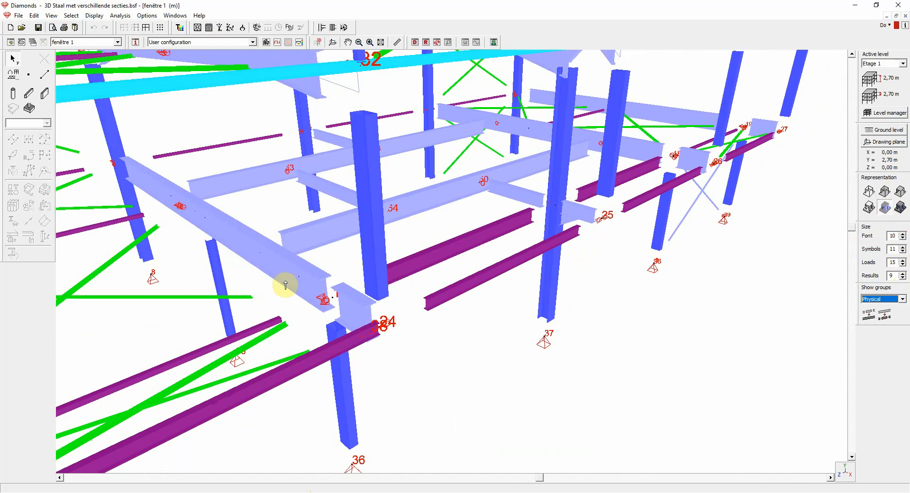
pyautogui.moveTo(287, 278)
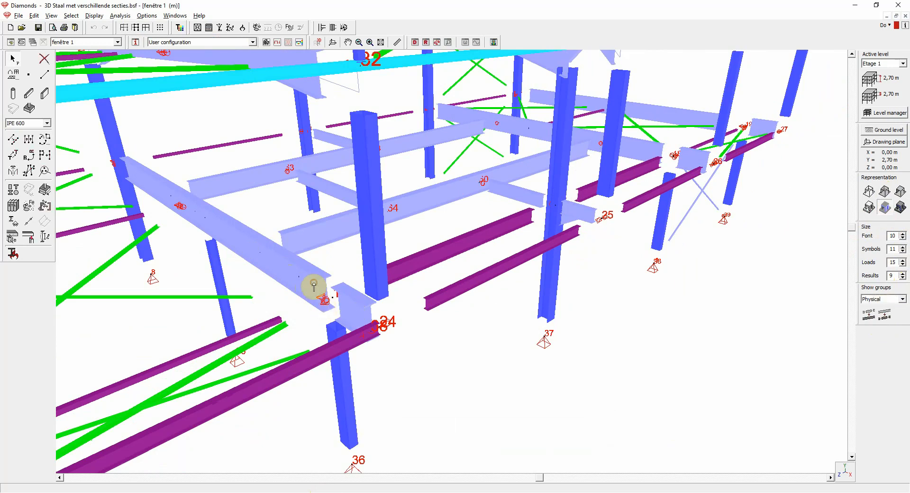
pyautogui.click(314, 286)
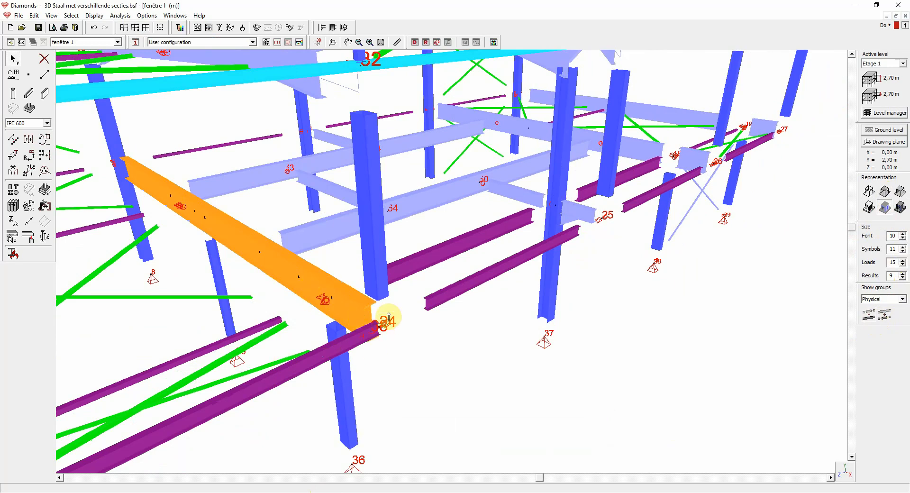
pyautogui.moveTo(905, 301)
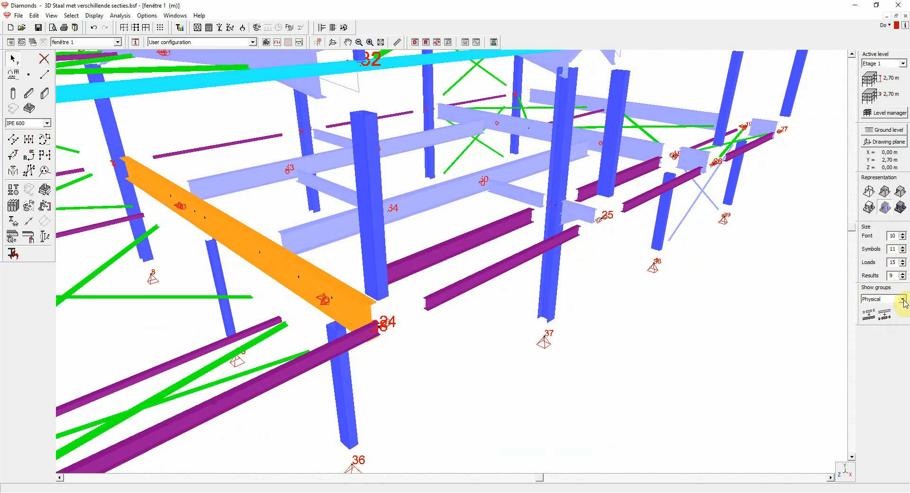
pyautogui.click(903, 299)
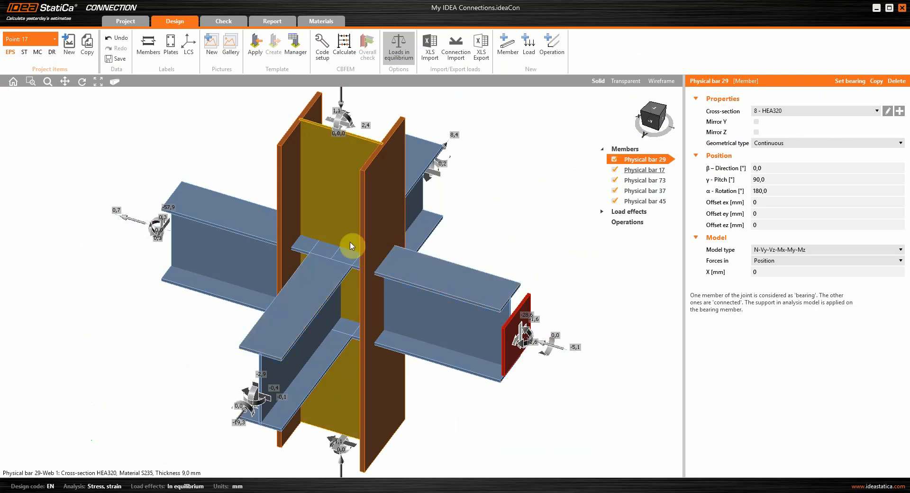
# Apply a bolted end plate design to the Point 17 beam, calculate it, and show equivalent stress on the mesh
pyautogui.rightClick(351, 245)
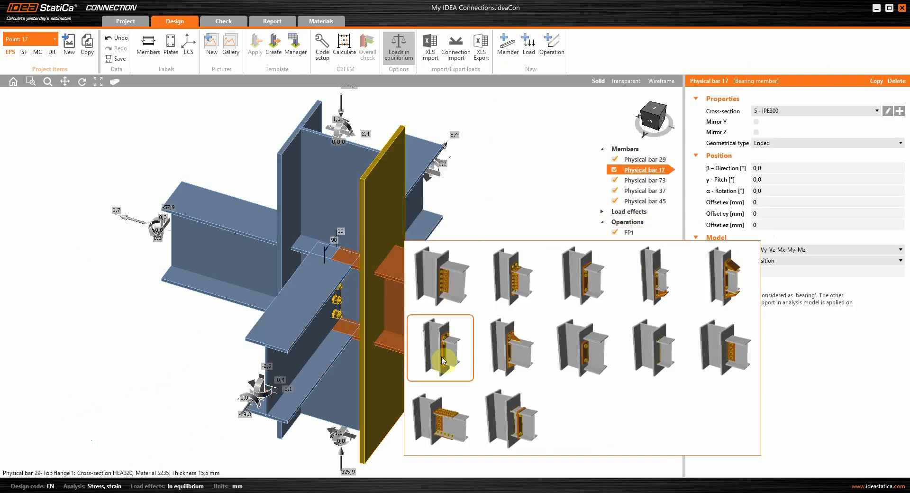
pyautogui.click(440, 347)
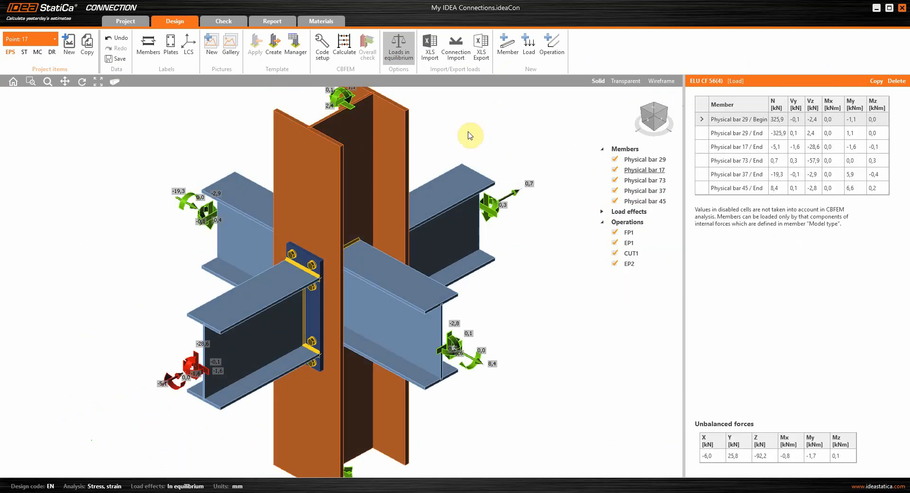
pyautogui.click(223, 20)
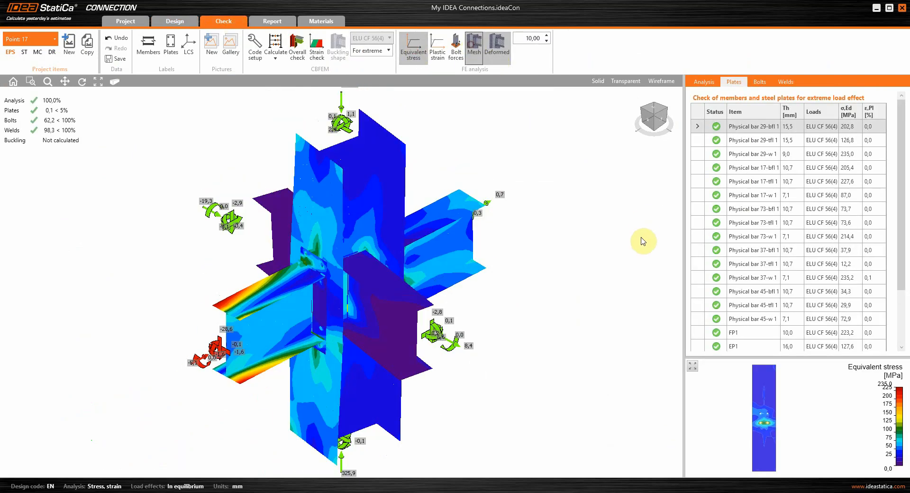
pyautogui.click(474, 45)
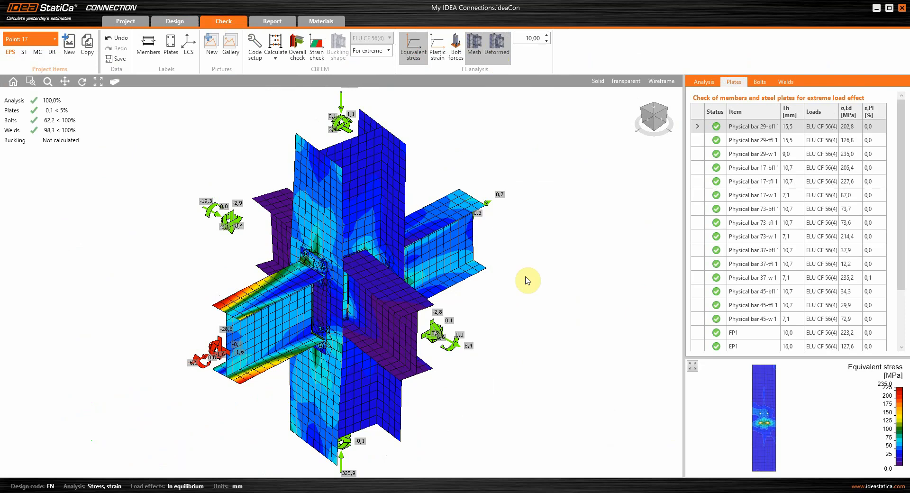